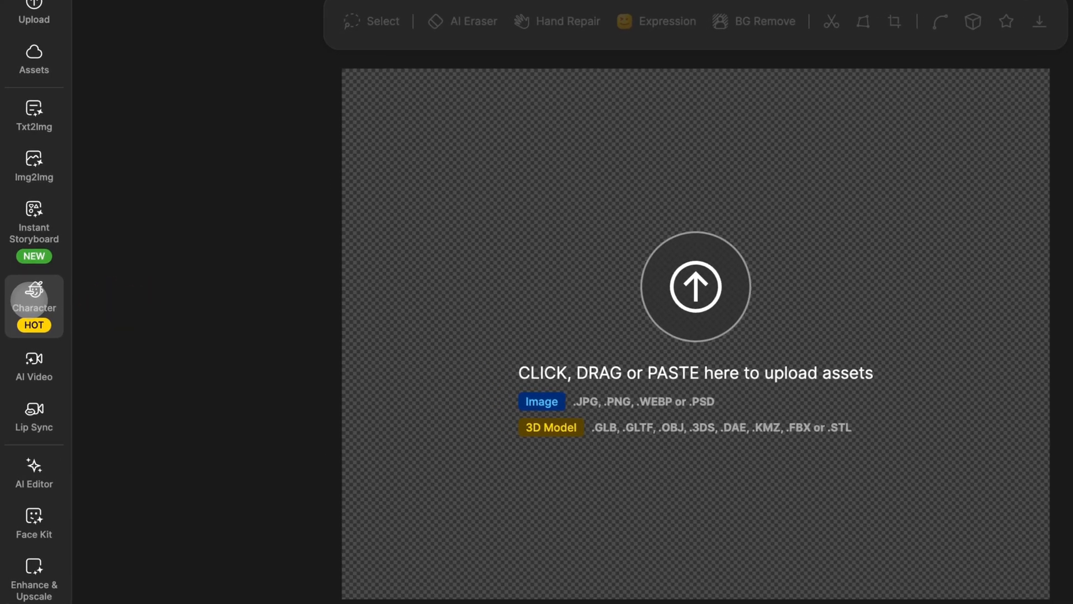
Load Lip Boy in Consistent Character and prompt him chasing butterflies under a bright sky.
{"action": "left_click", "coordinate": [34, 307]}
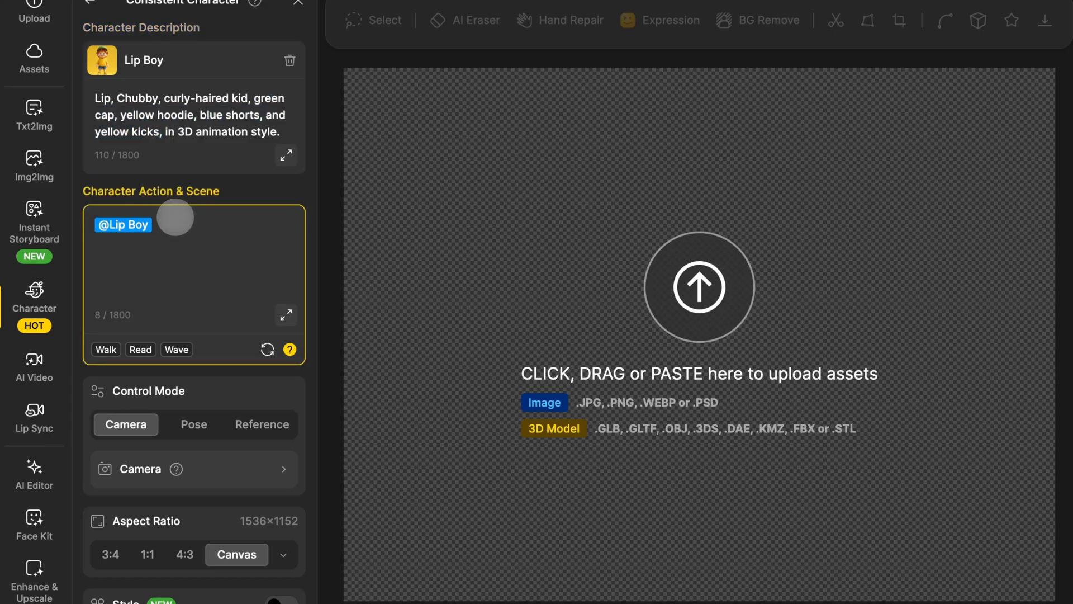
{"action": "type", "text": "chasing butterflies between tall flowers, waving her net with a big smile, under a bright blue sky."}
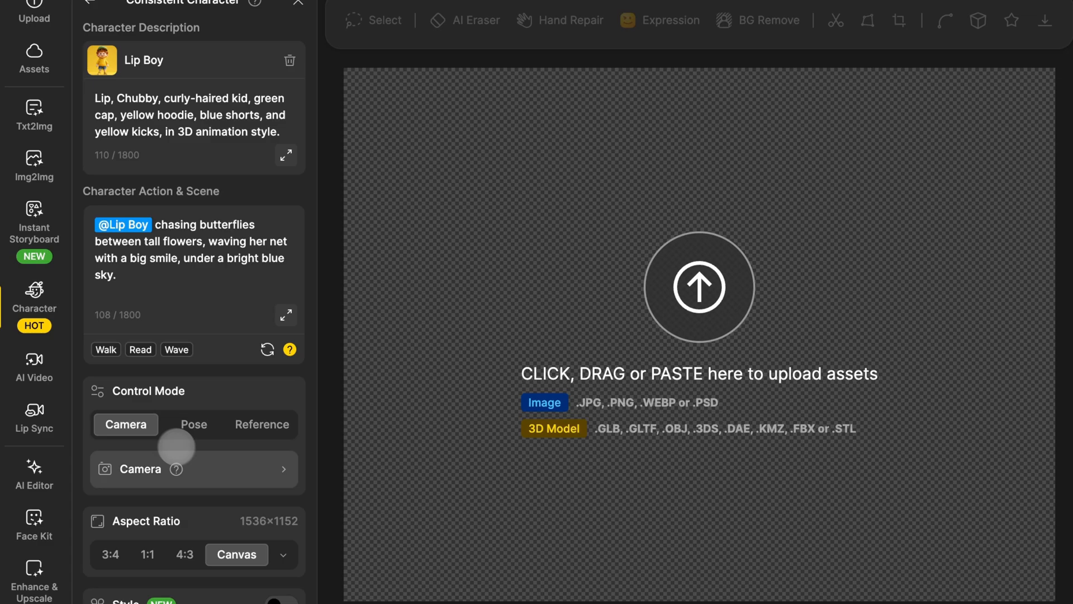
Frame Lip Boy from the front at upper-body framing and generate two images.
{"action": "left_click", "coordinate": [194, 469]}
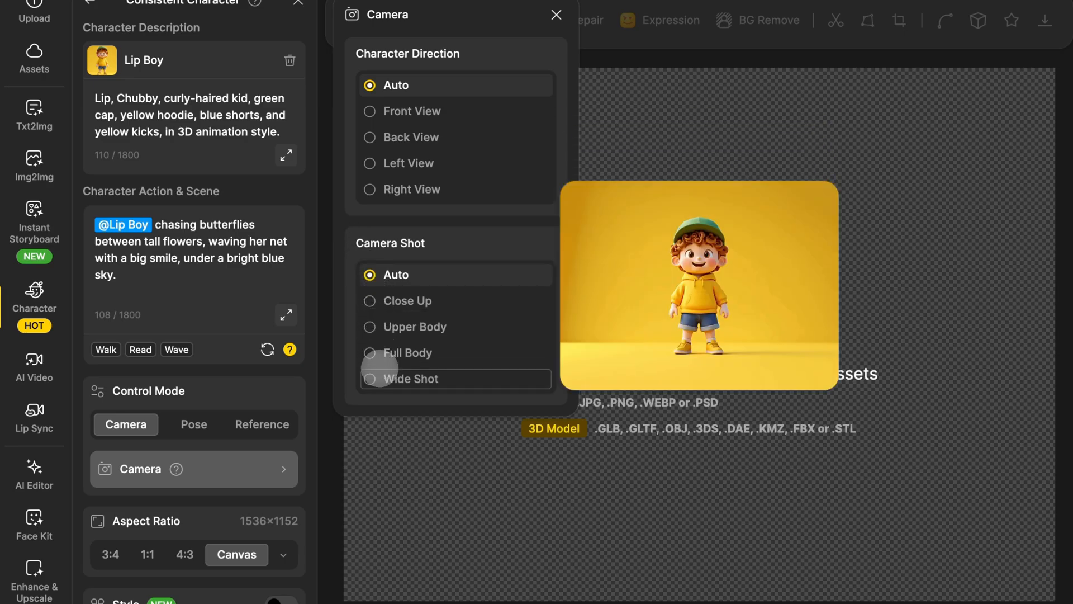
{"action": "left_click", "coordinate": [413, 326]}
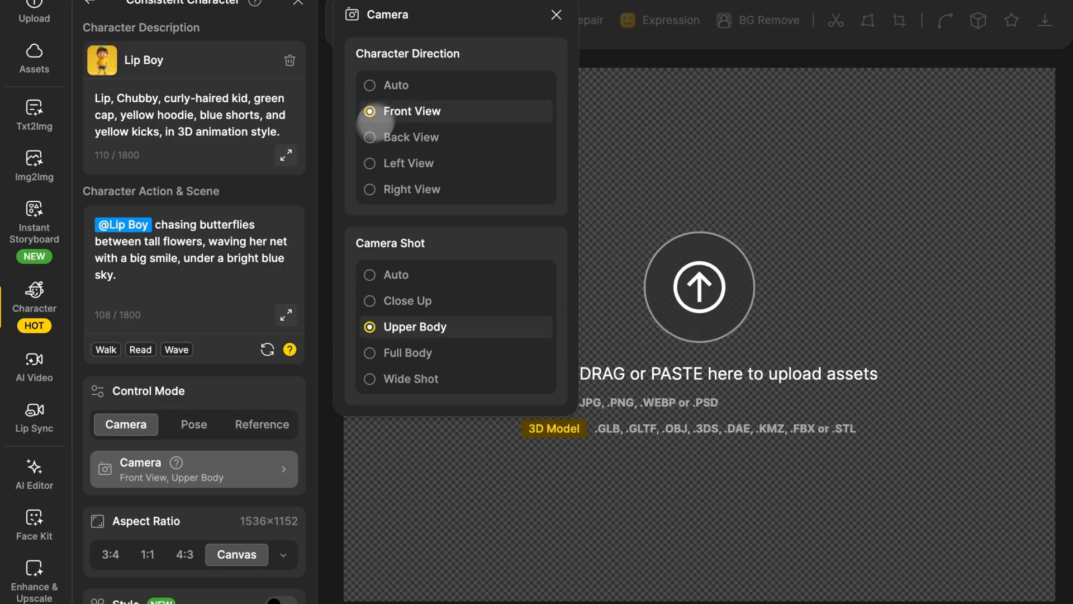
{"action": "left_click", "coordinate": [159, 581]}
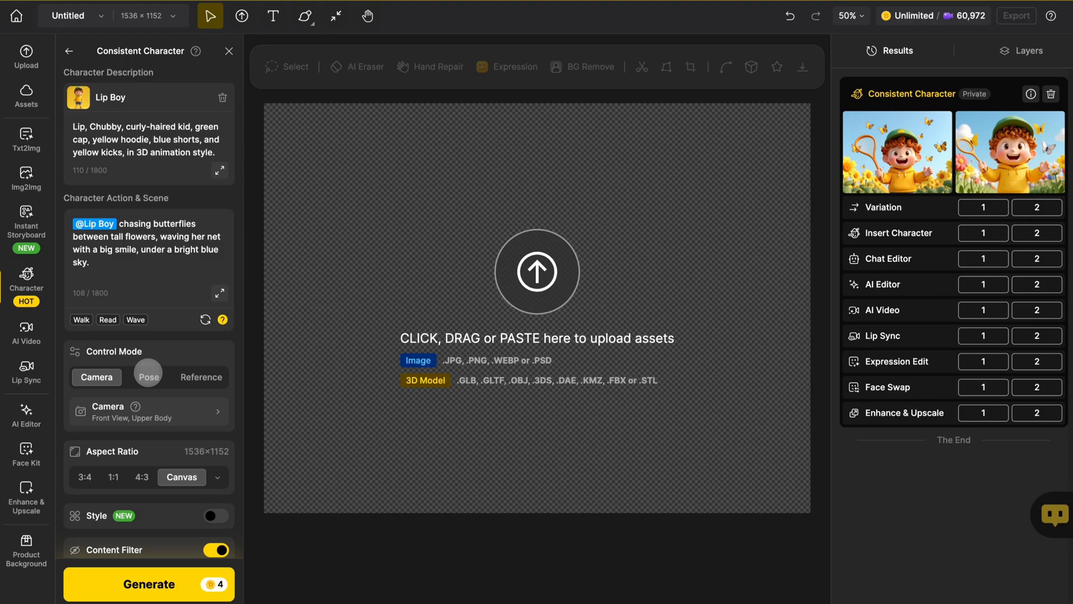
Choose Pose control mode and accept the skeleton alignment to open the pose editor.
{"action": "left_click", "coordinate": [147, 375]}
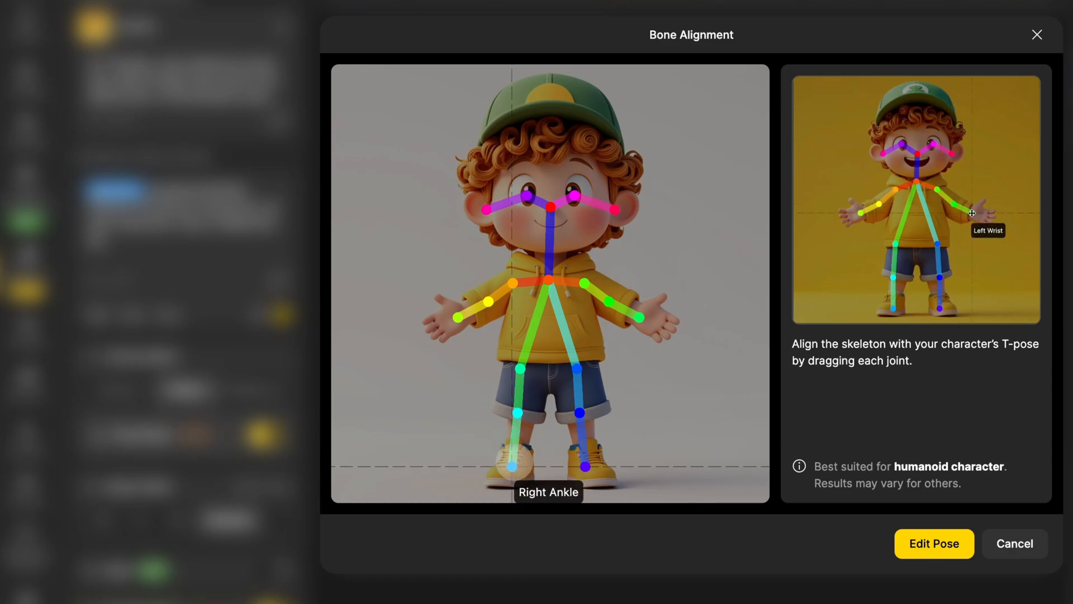
{"action": "left_click", "coordinate": [933, 543]}
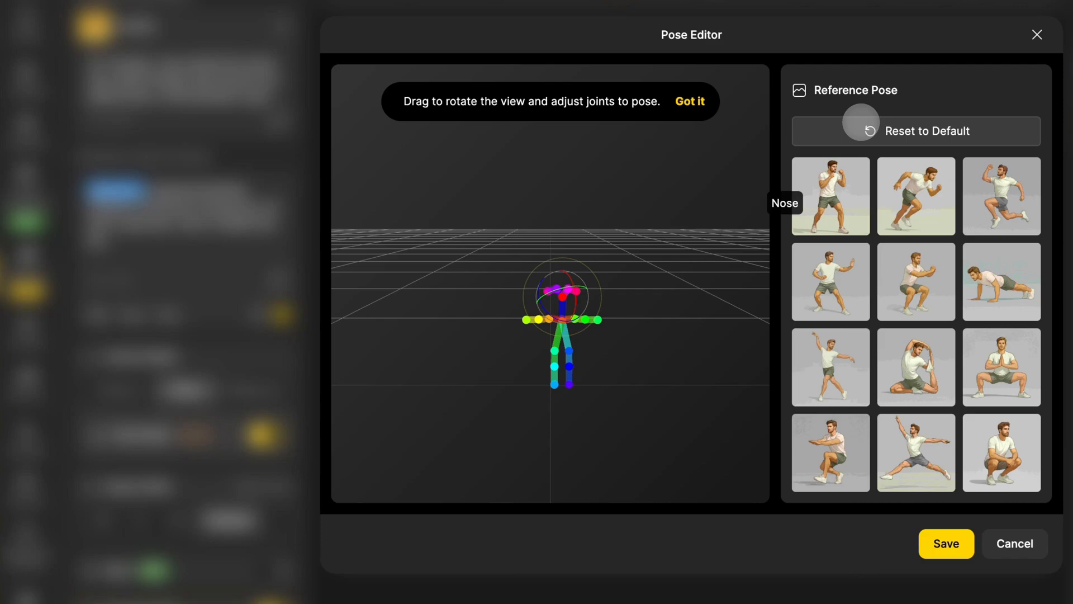
Apply the third, lunging-runner reference pose and save it to the canvas.
{"action": "left_click", "coordinate": [1000, 196]}
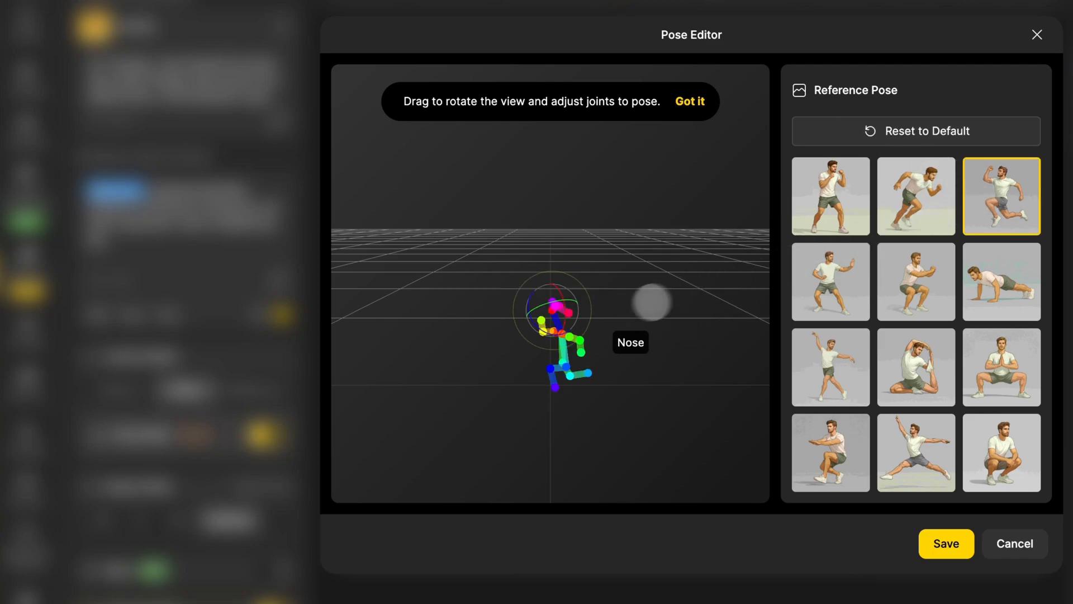
{"action": "left_click_drag", "start_coordinate": [651, 301], "coordinate": [544, 360]}
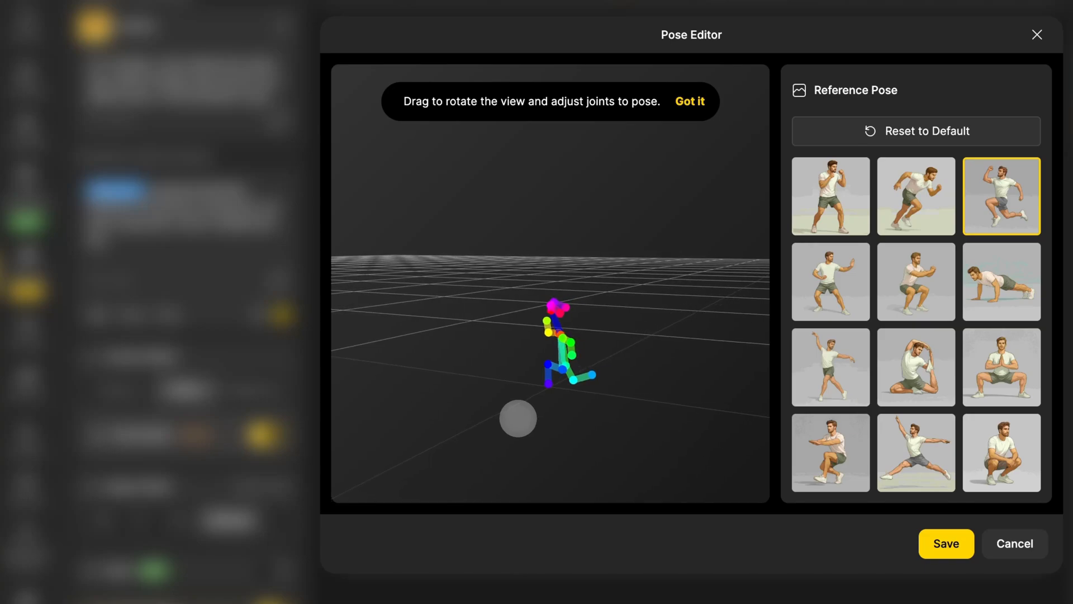
{"action": "left_click_drag", "start_coordinate": [518, 419], "coordinate": [592, 423]}
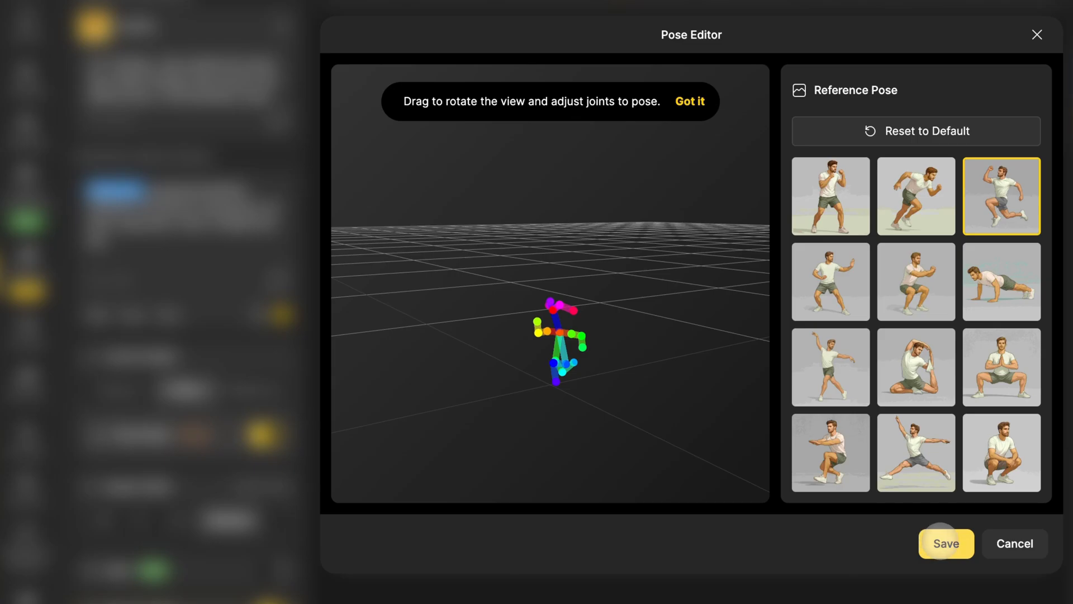
{"action": "left_click", "coordinate": [946, 543]}
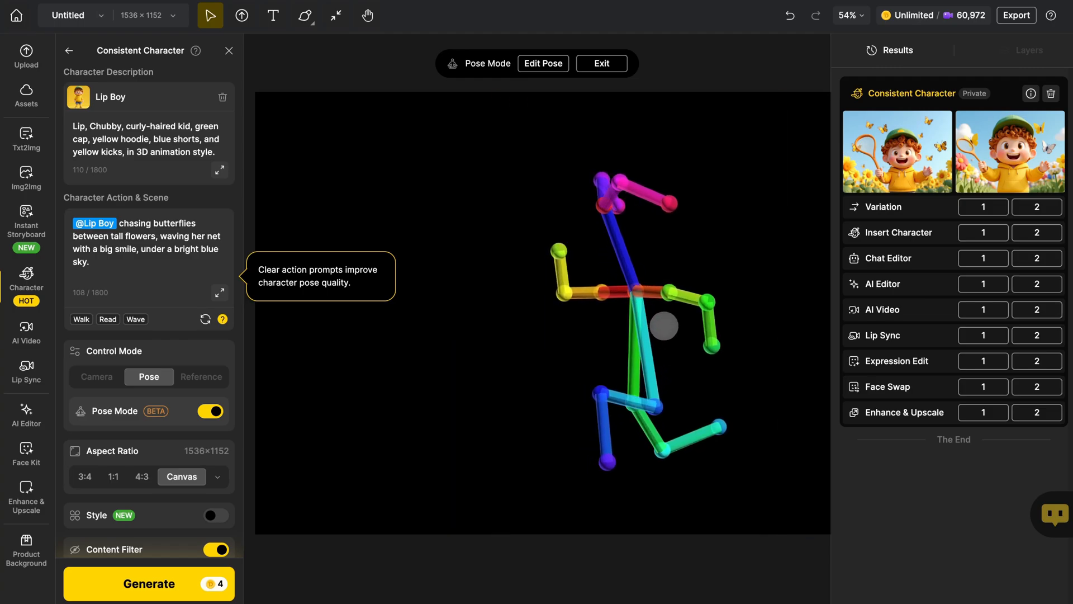
Generate running-pose Lip Boy images, then turn off Pose Mode.
{"action": "left_click", "coordinate": [147, 584]}
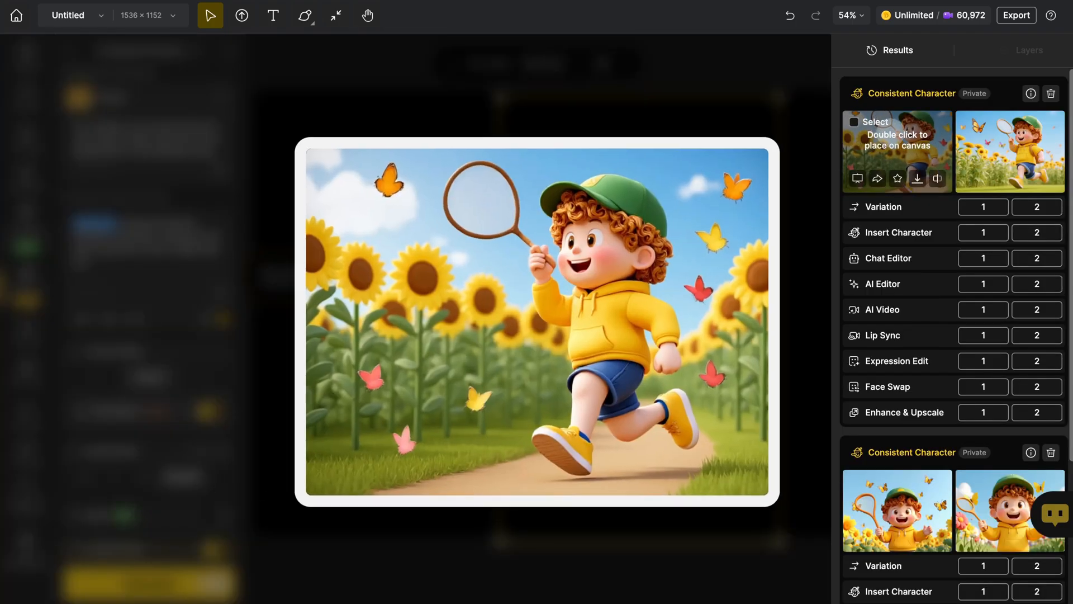
{"action": "mouse_move", "coordinate": [936, 178]}
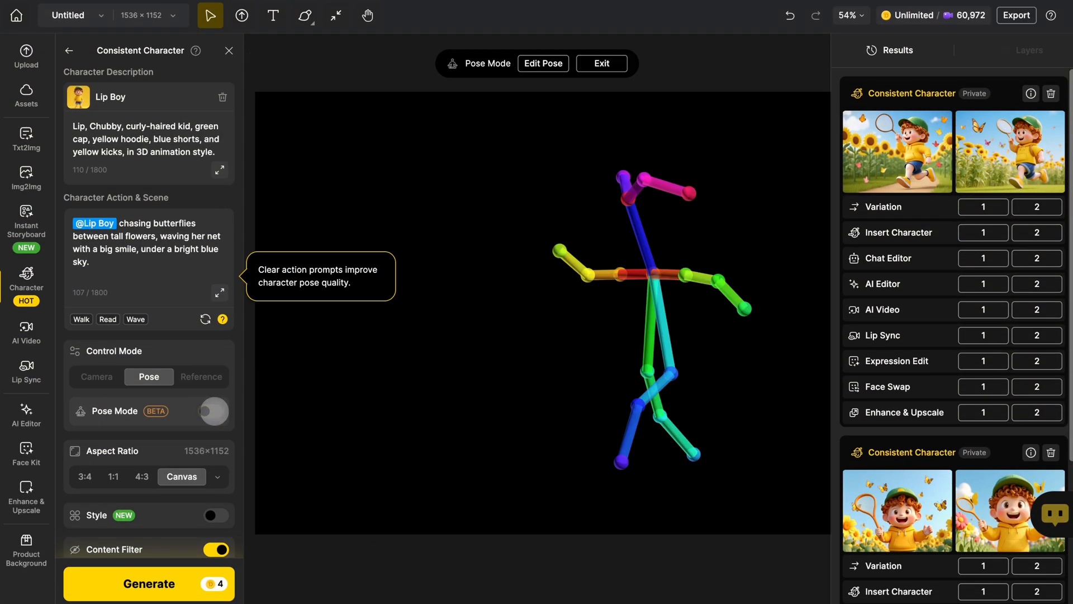
{"action": "left_click", "coordinate": [201, 377]}
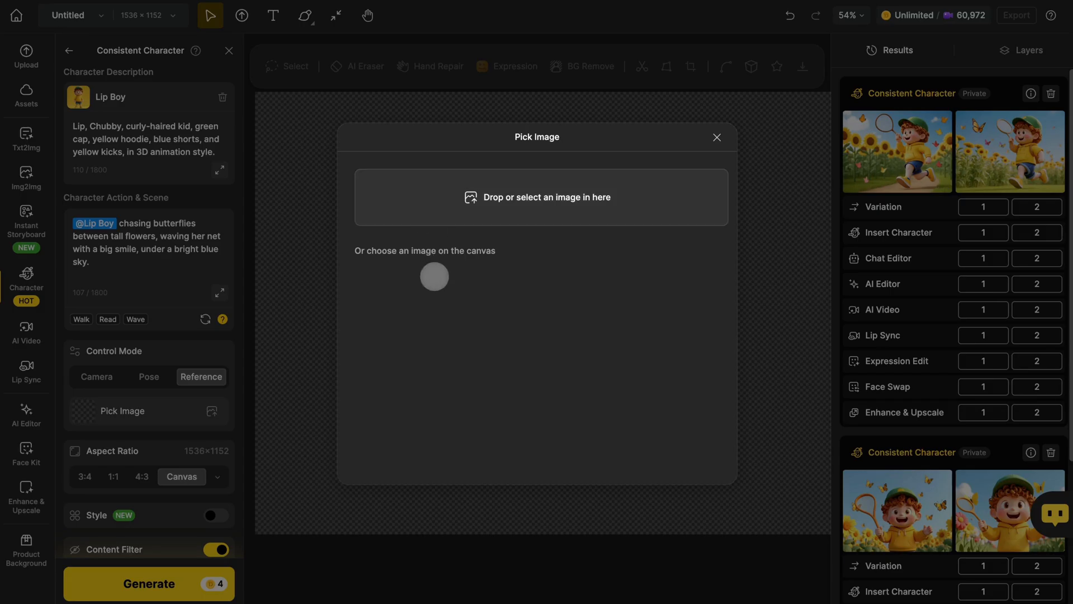
Load Untitled (1).png from Downloads, the cartoon boy with a net, as reference.
{"action": "left_click", "coordinate": [538, 197]}
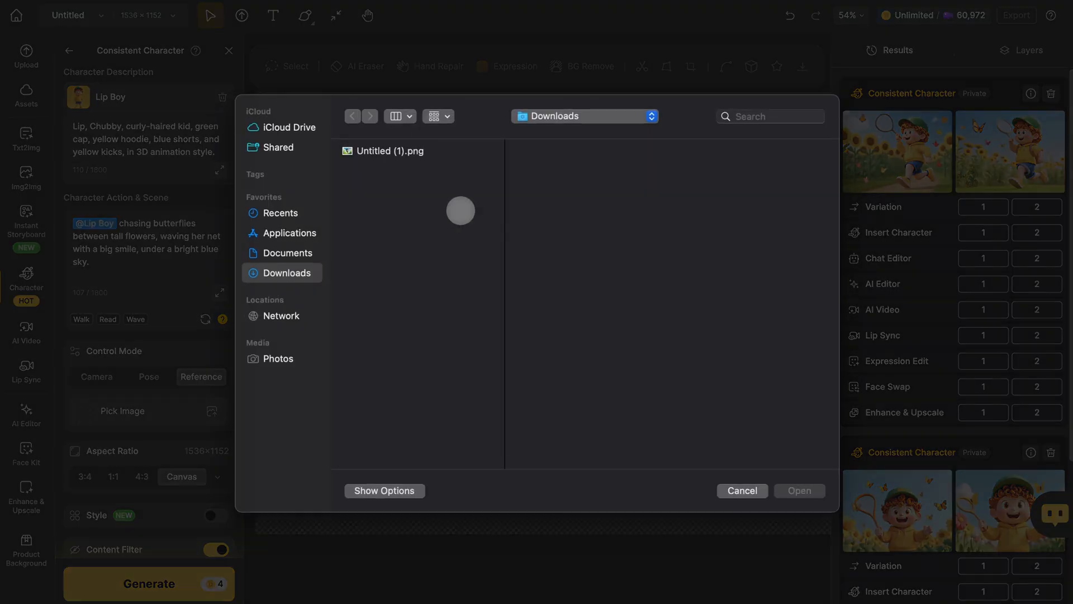
{"action": "left_click", "coordinate": [392, 151]}
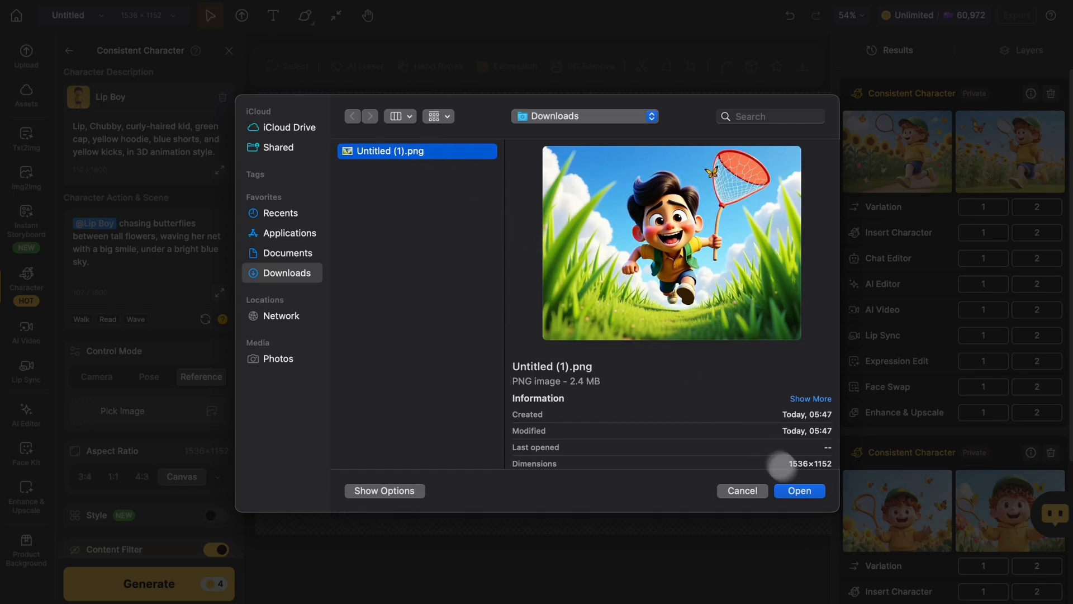
{"action": "left_click", "coordinate": [798, 491]}
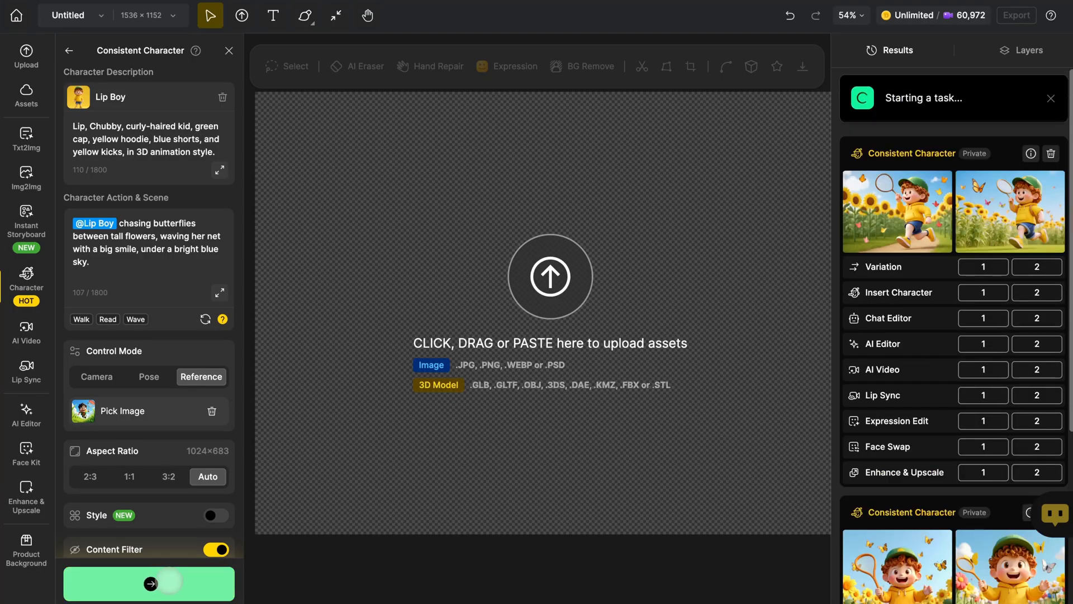